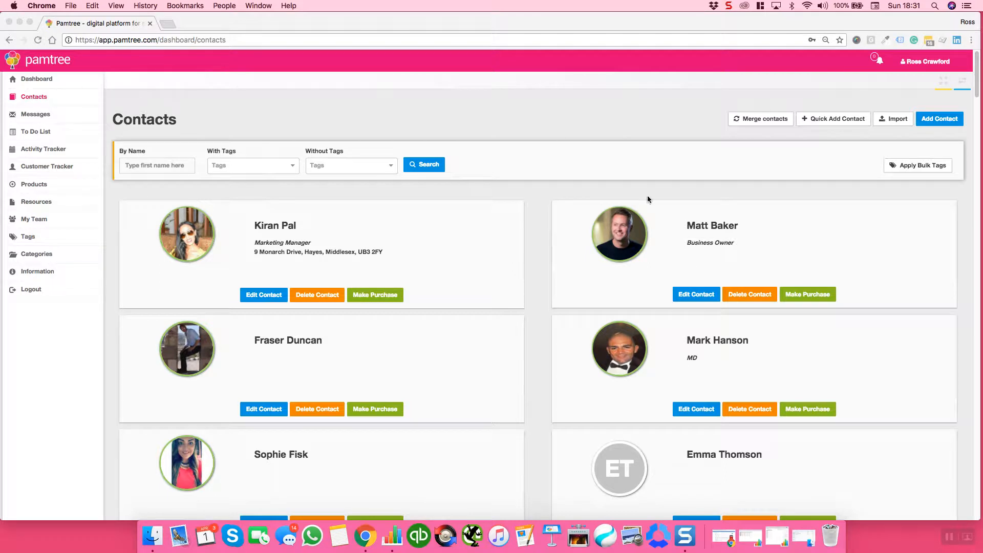
mouse_move(899, 125)
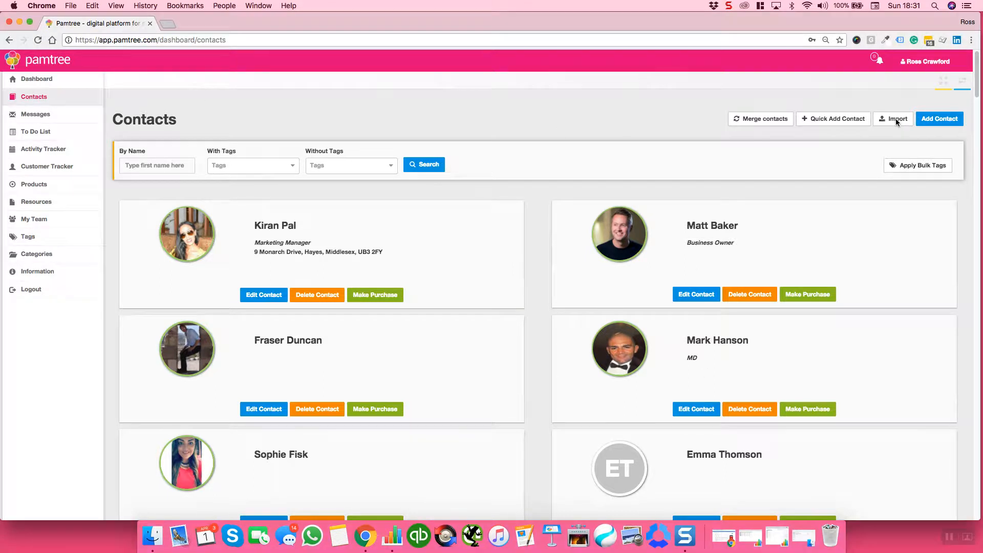
Step: Download the Import Contact Template from Pamtree's Contacts Import page and open the CSV
click(892, 118)
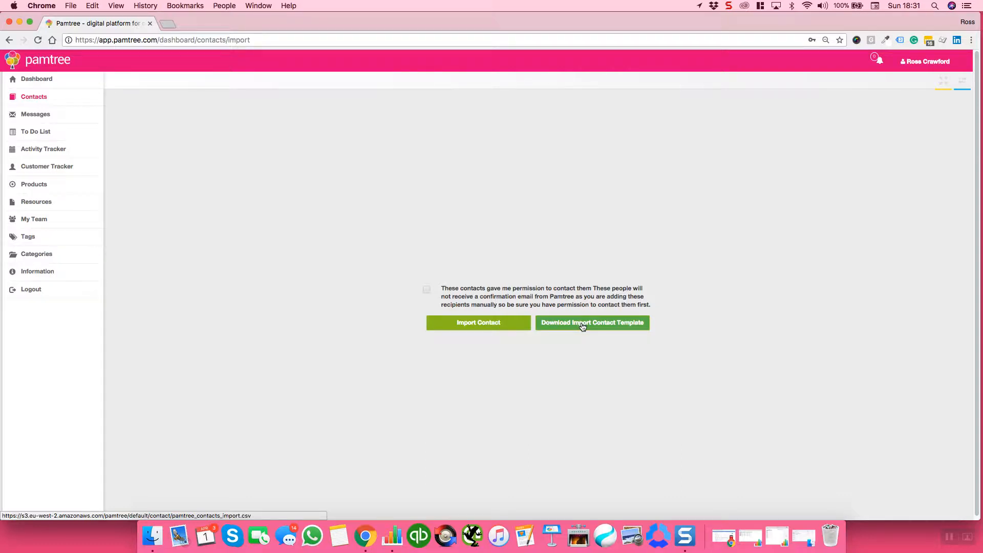
click(591, 323)
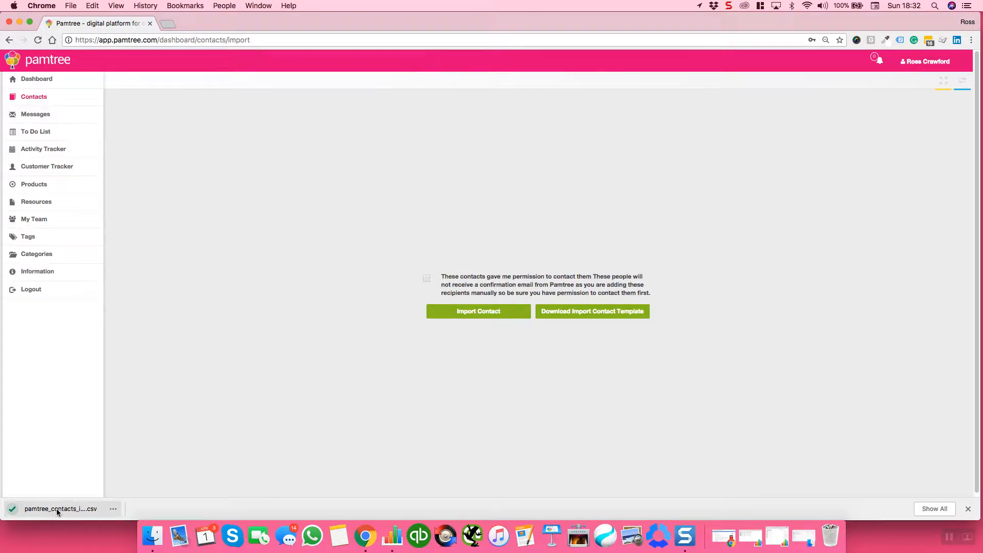
click(59, 509)
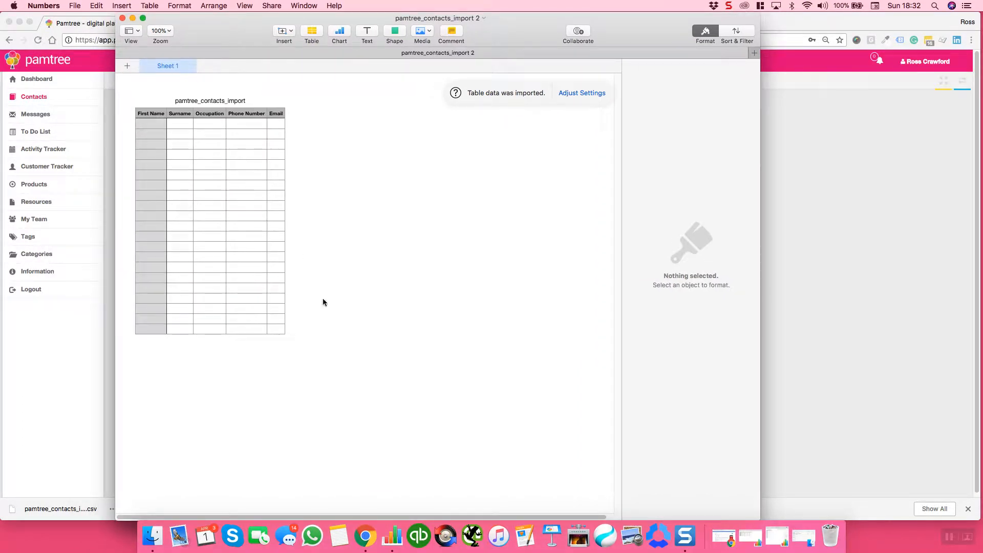
Step: Switch Numbers from the blank import template to the Connections spreadsheet of 16 test contacts
right_click(391, 536)
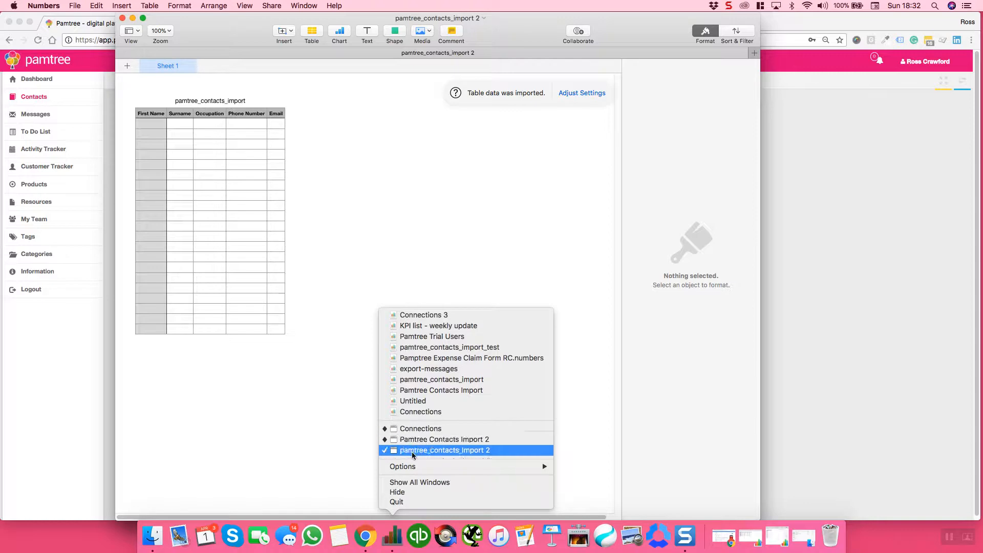
click(443, 439)
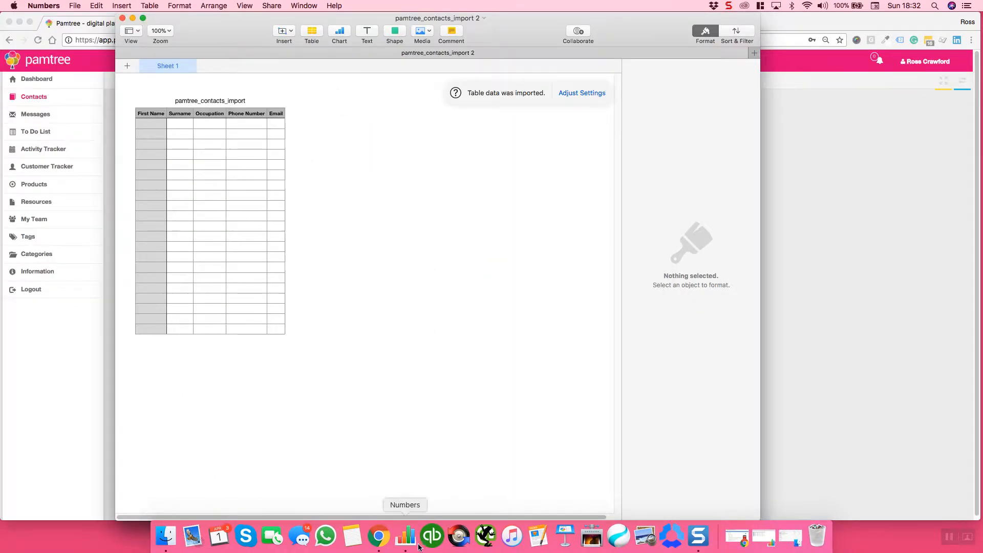
right_click(405, 535)
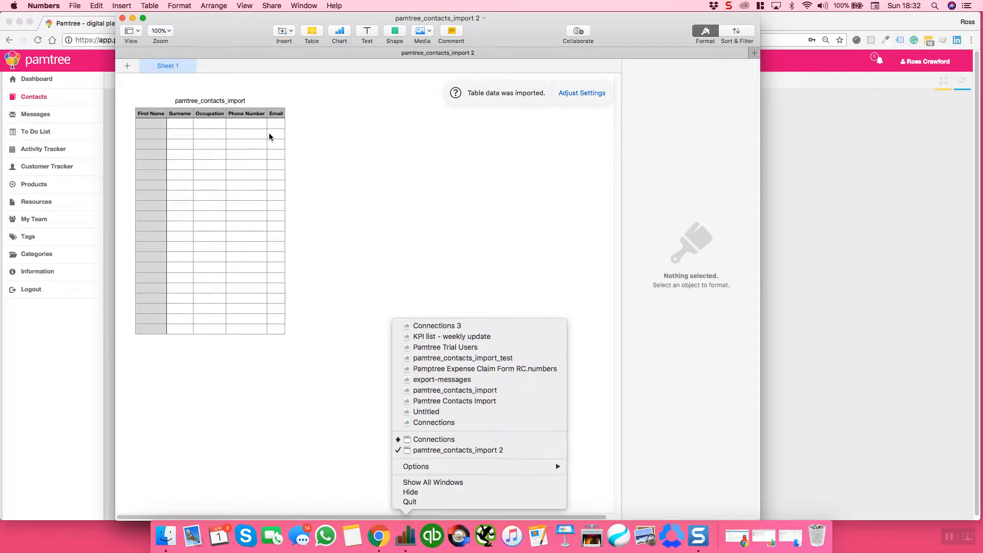
click(276, 174)
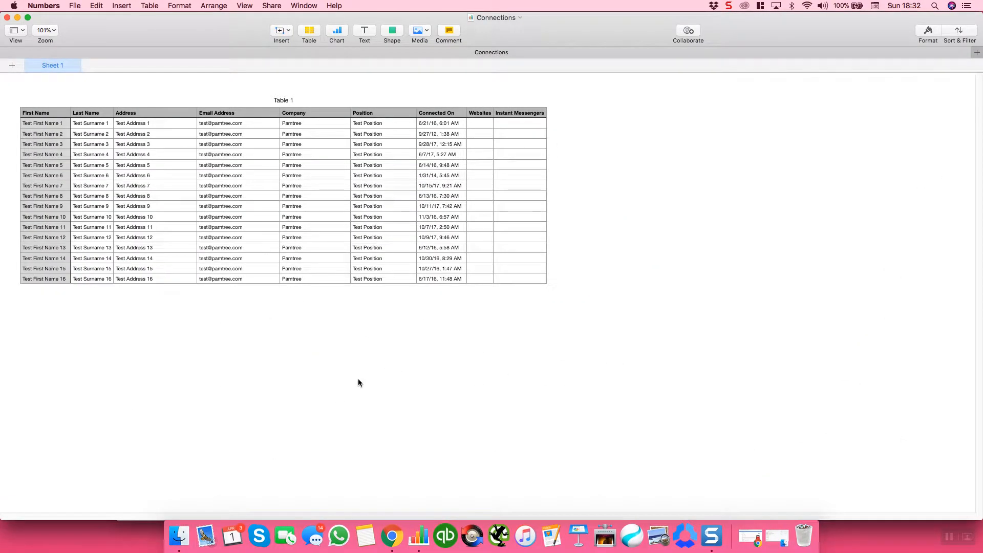
mouse_move(293, 407)
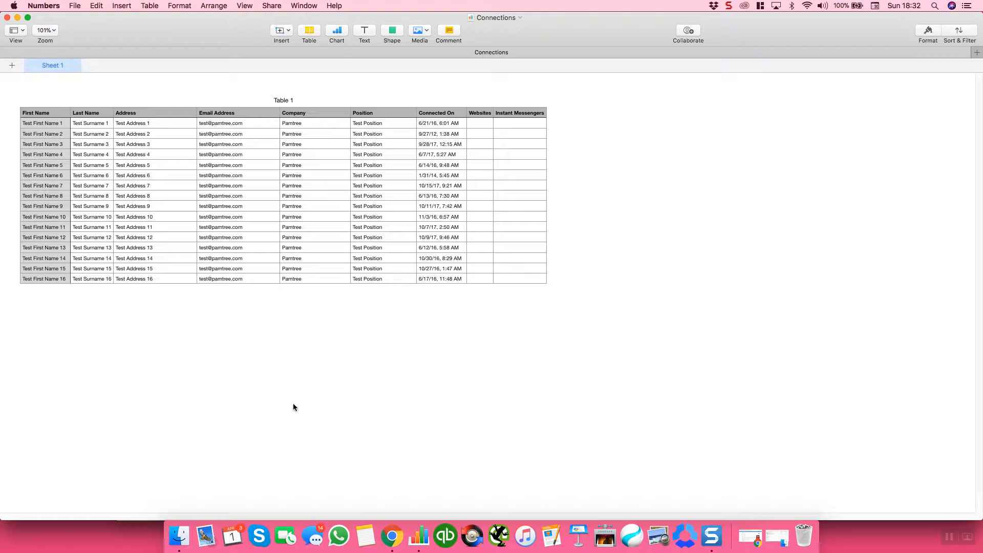
mouse_move(203, 316)
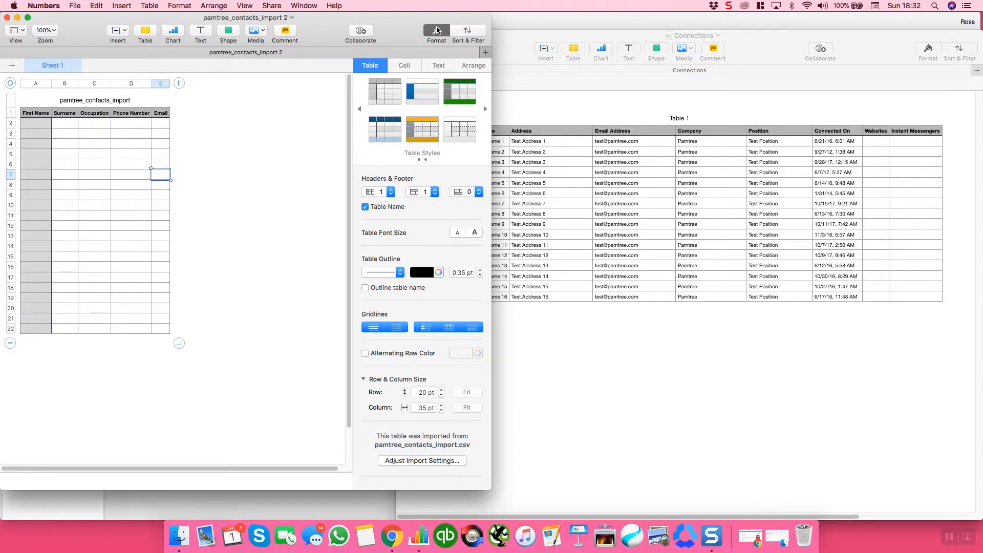
Step: Copy the Position values from Connections into the template's Occupation column, matching style
click(436, 29)
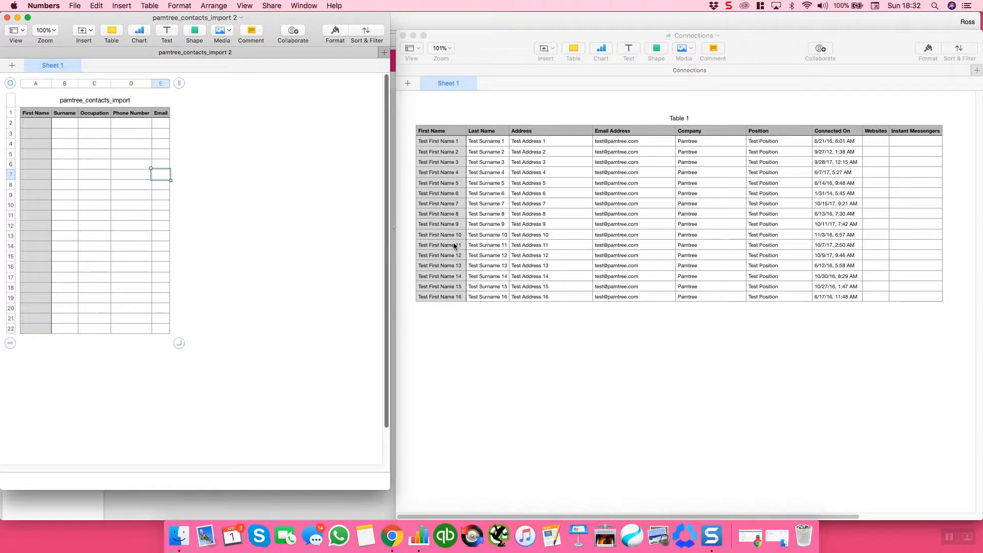
mouse_move(71, 125)
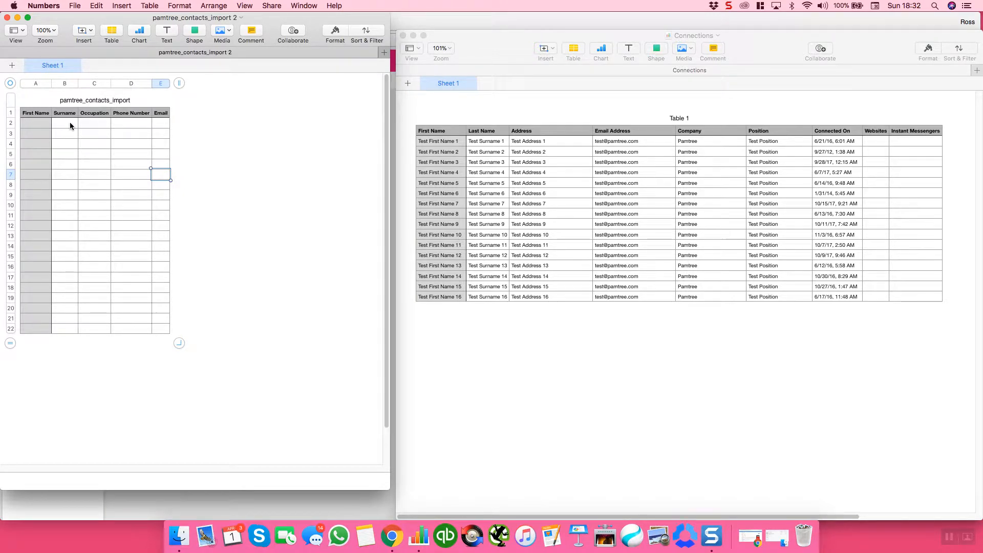
mouse_move(148, 252)
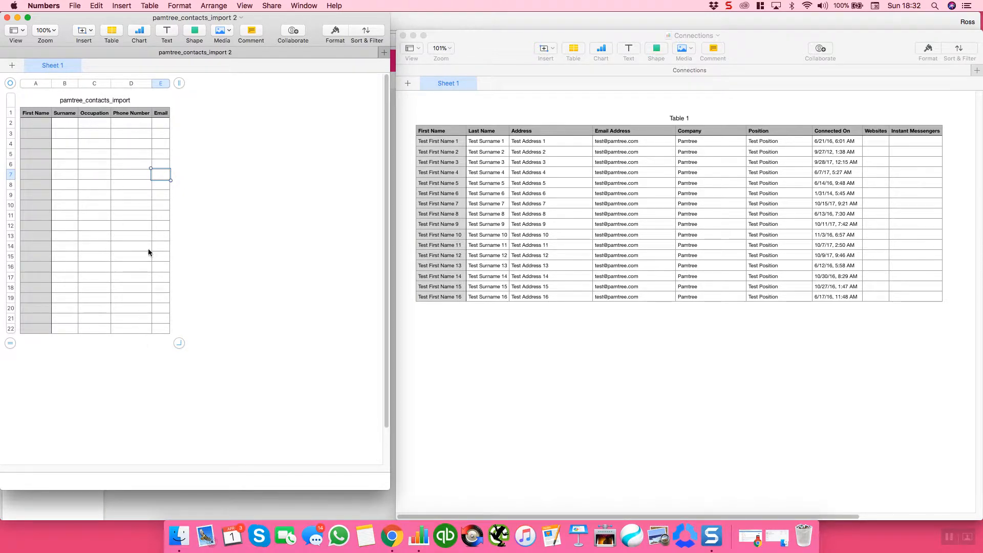
mouse_move(290, 183)
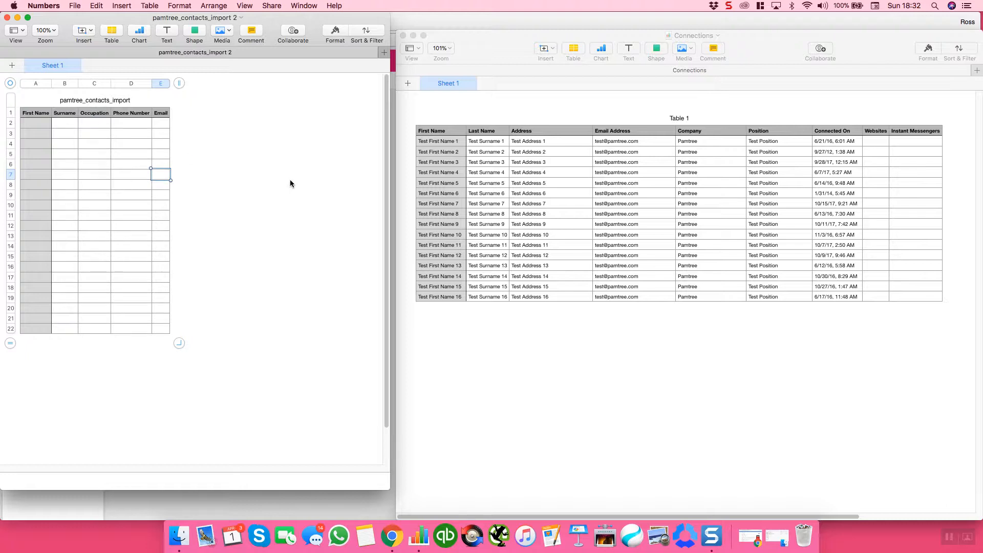
click(439, 140)
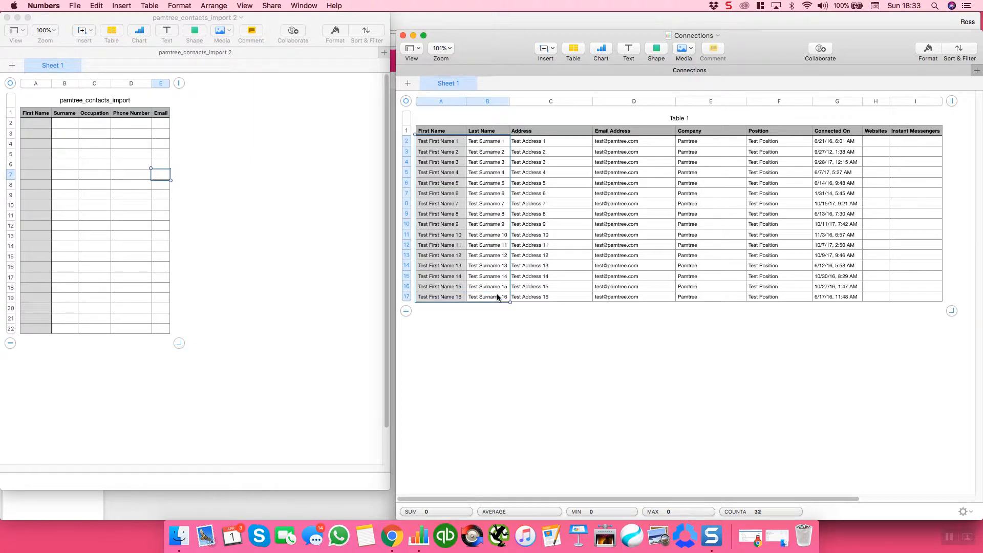
right_click(487, 297)
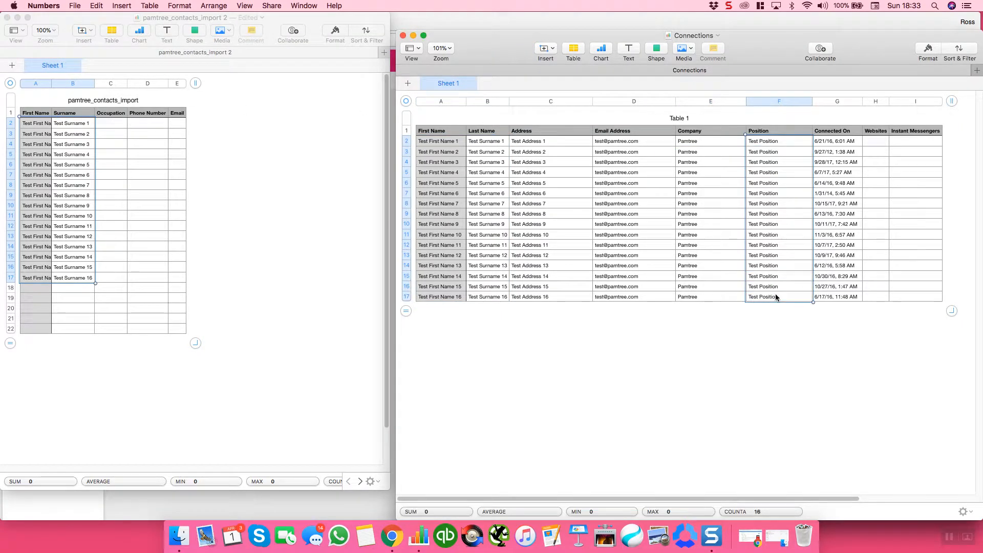
right_click(776, 298)
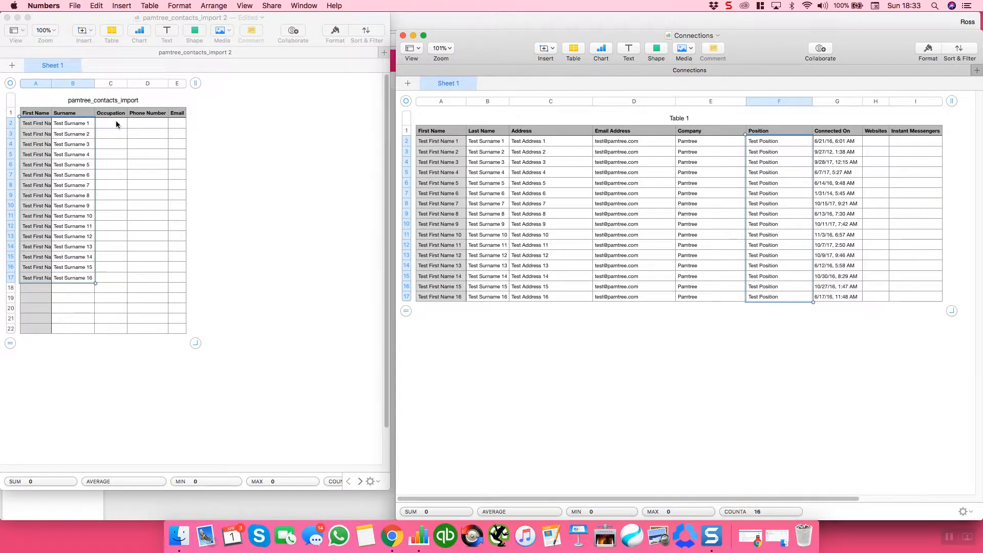
right_click(111, 123)
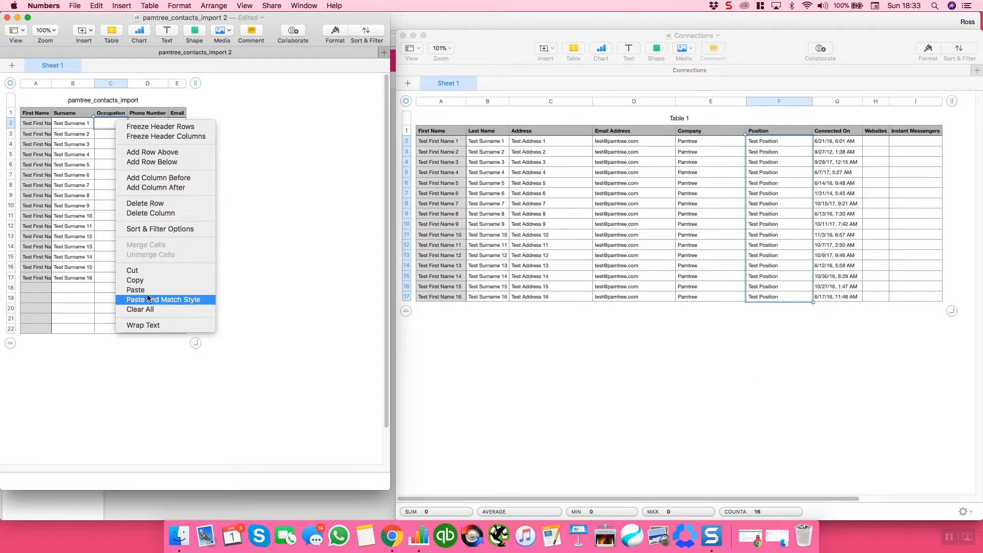
click(163, 299)
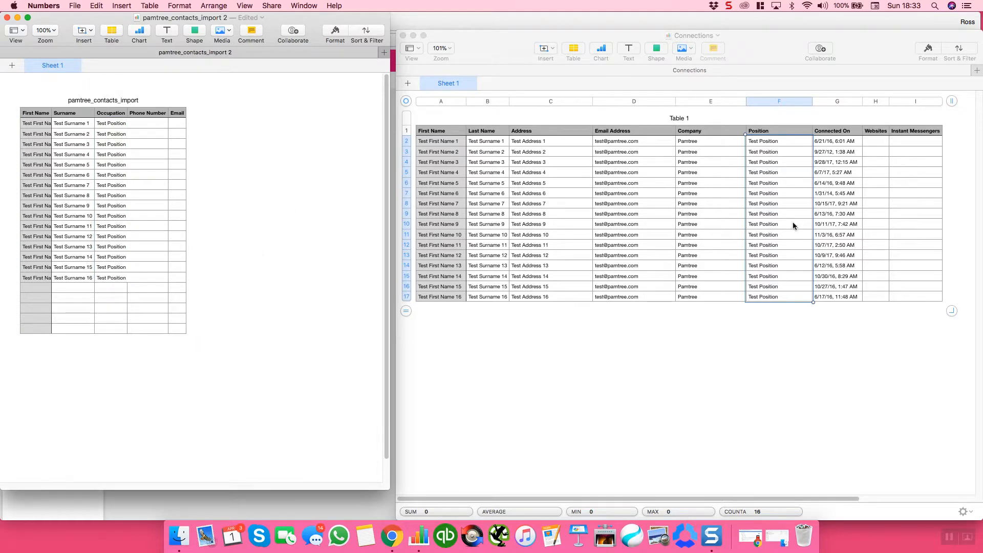
Step: Copy the email addresses into the template's Email column and widen it to fit them
click(633, 101)
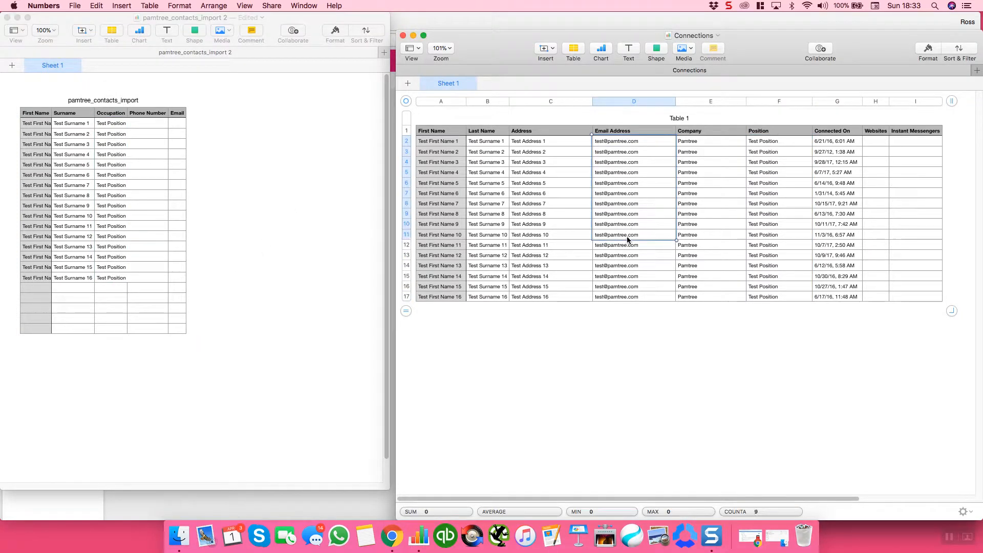
right_click(633, 235)
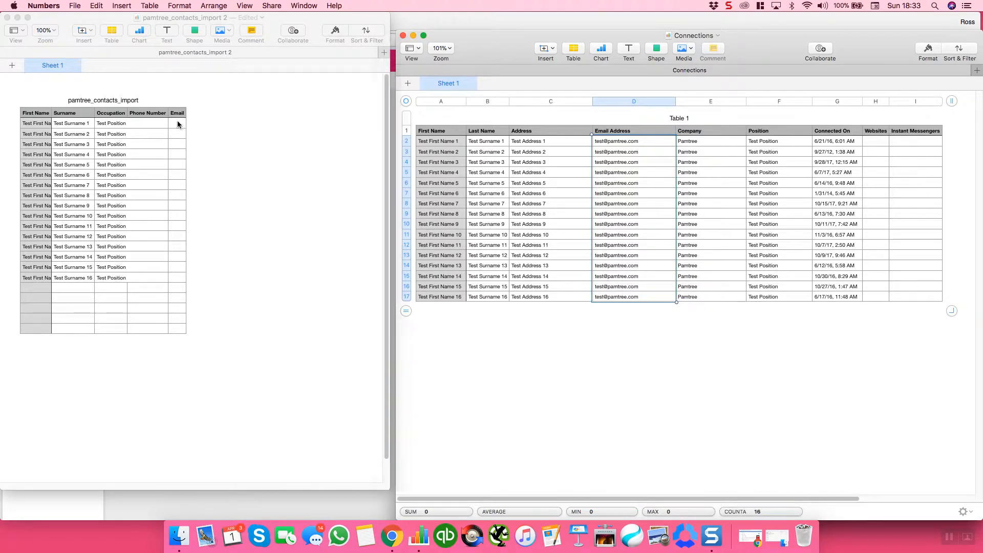
right_click(177, 123)
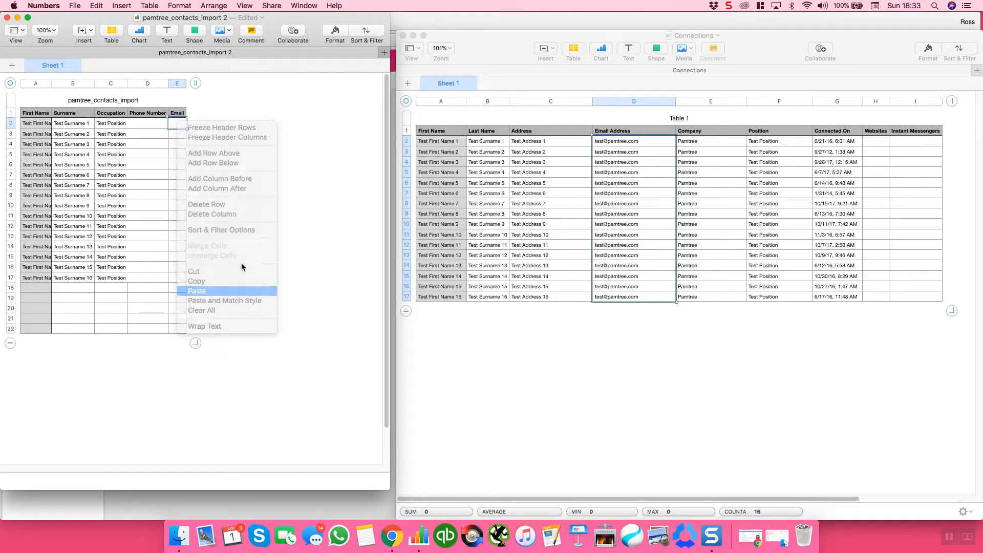
click(197, 290)
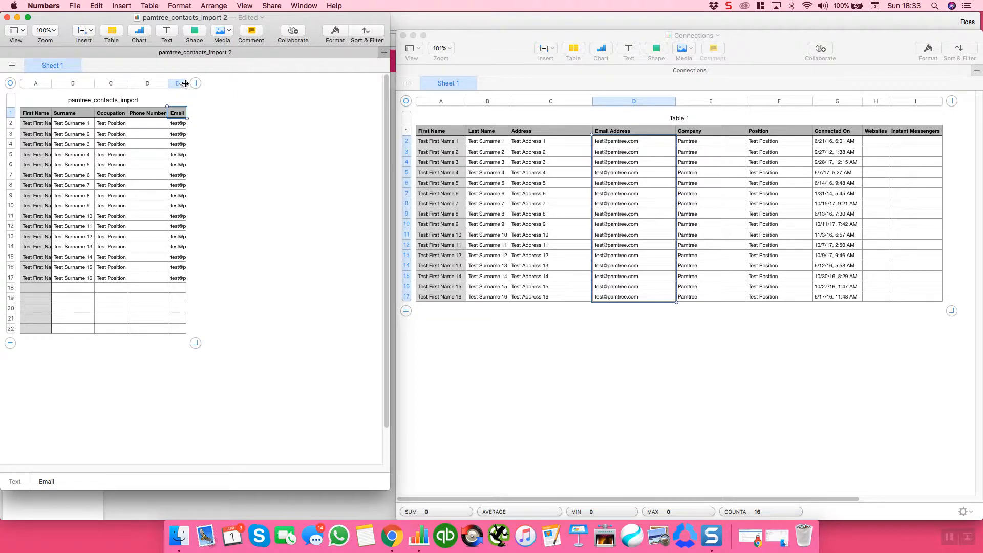
drag(186, 83, 217, 83)
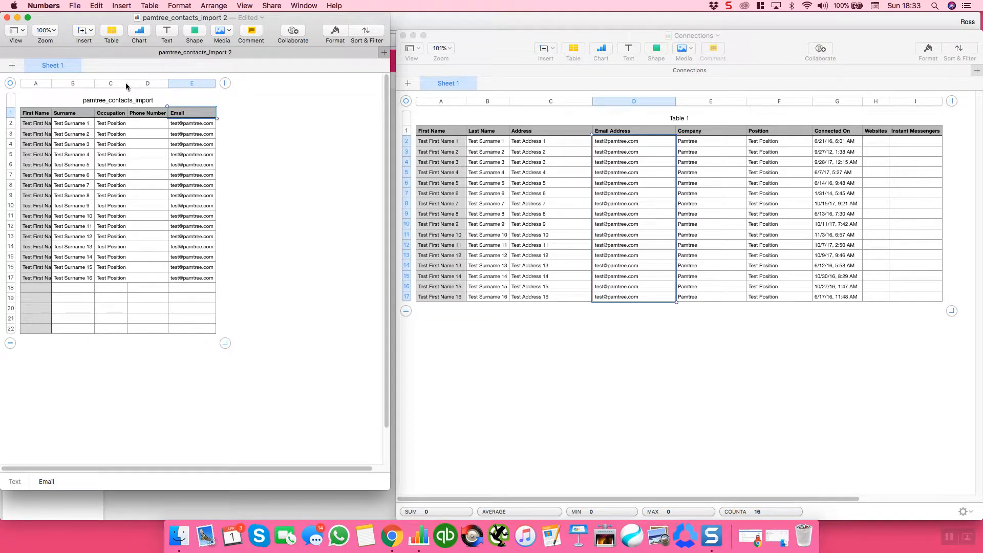
click(73, 6)
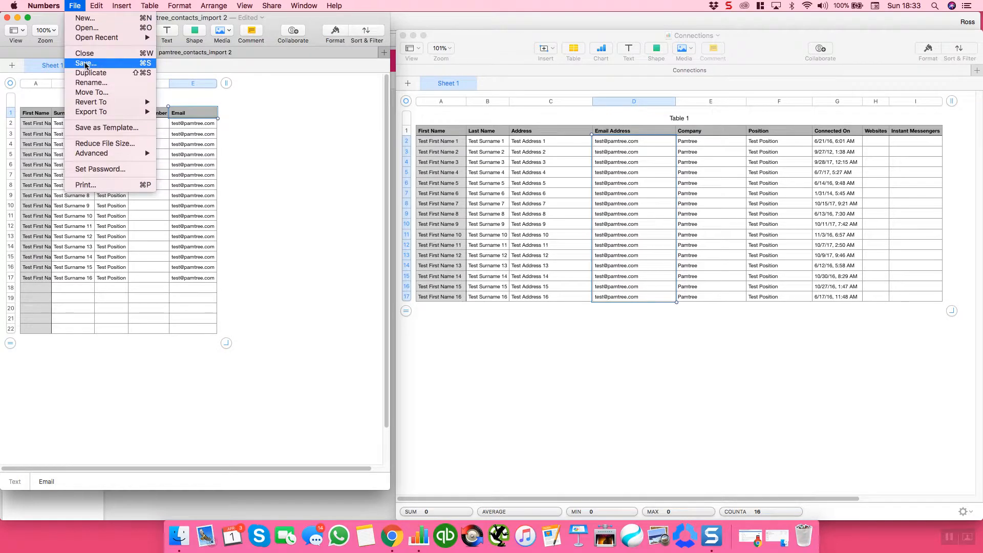
Step: Save the filled template in Downloads as pamtree_contacts_import 2
click(84, 62)
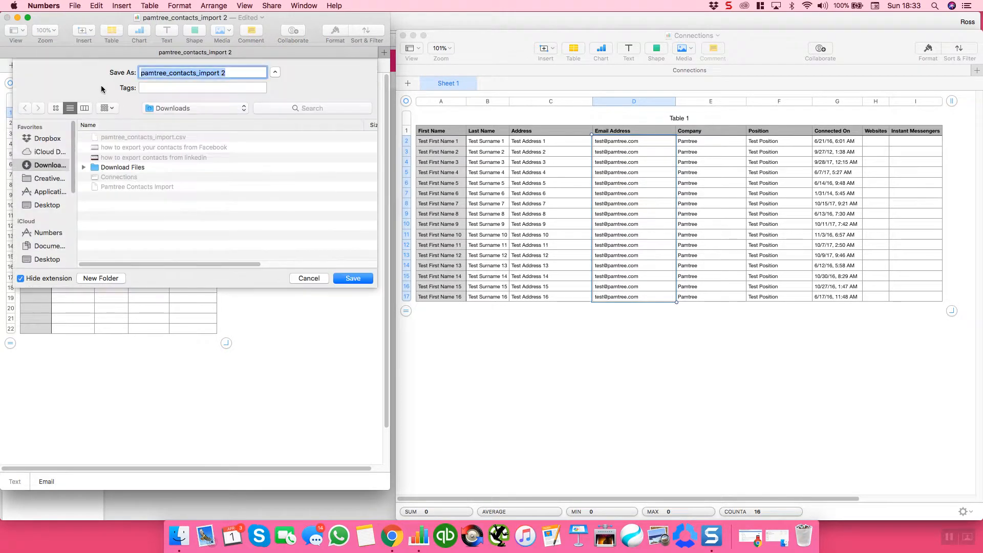
click(275, 71)
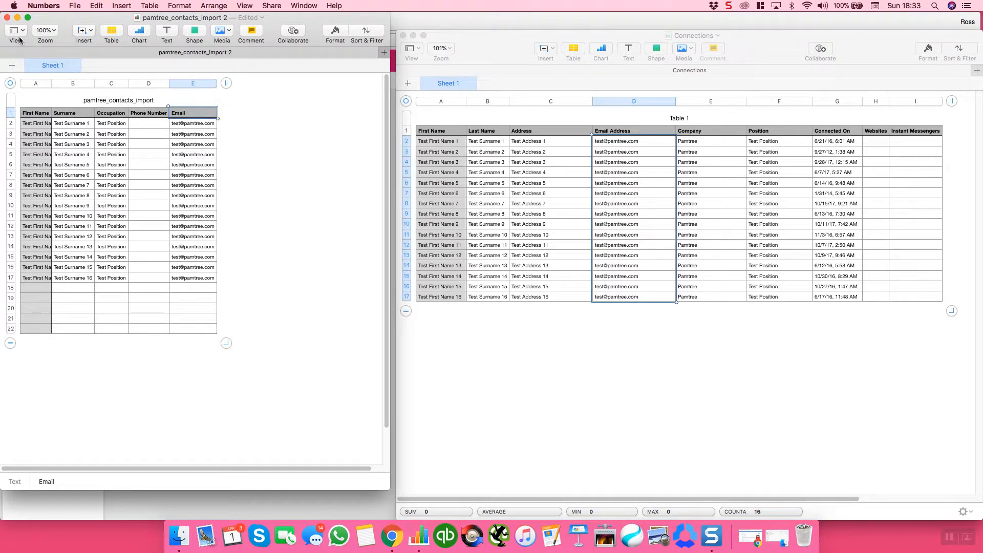
click(74, 6)
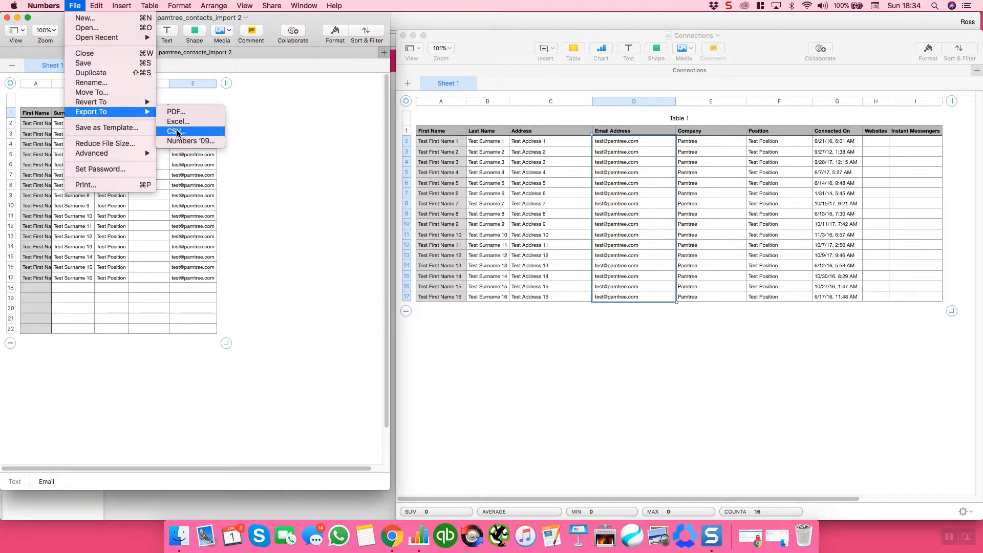
Step: Export the spreadsheet as CSV pamtree_contacts_import 2 into Downloads
click(175, 131)
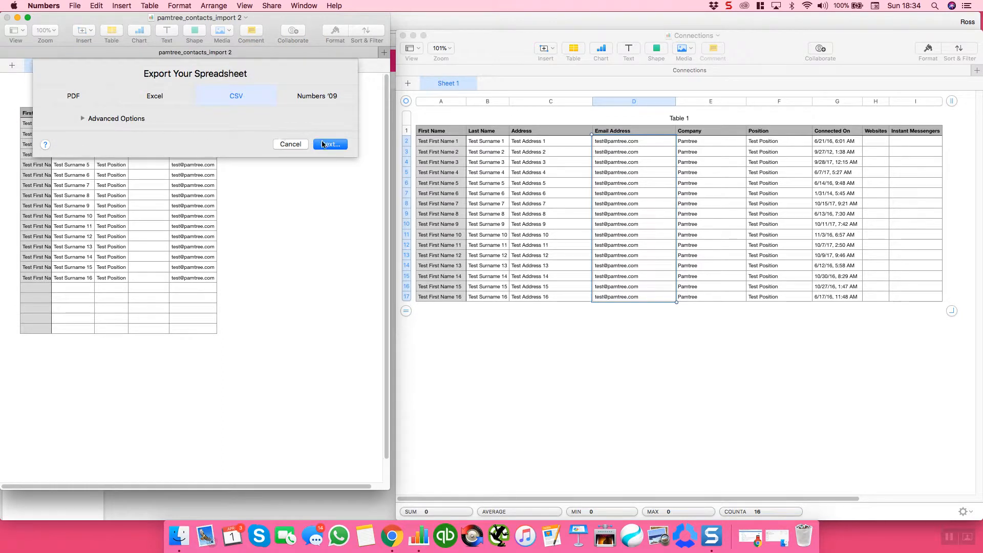
click(330, 145)
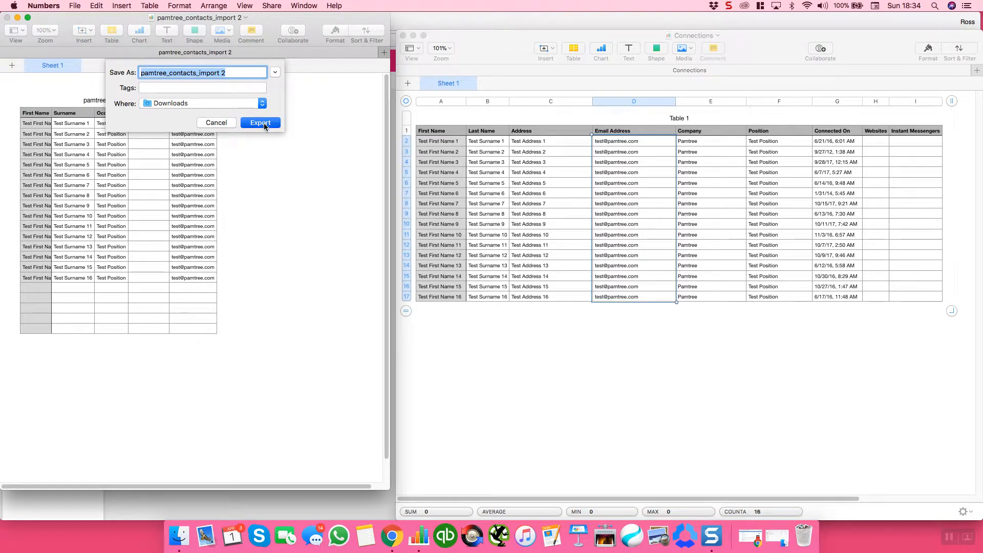
click(261, 122)
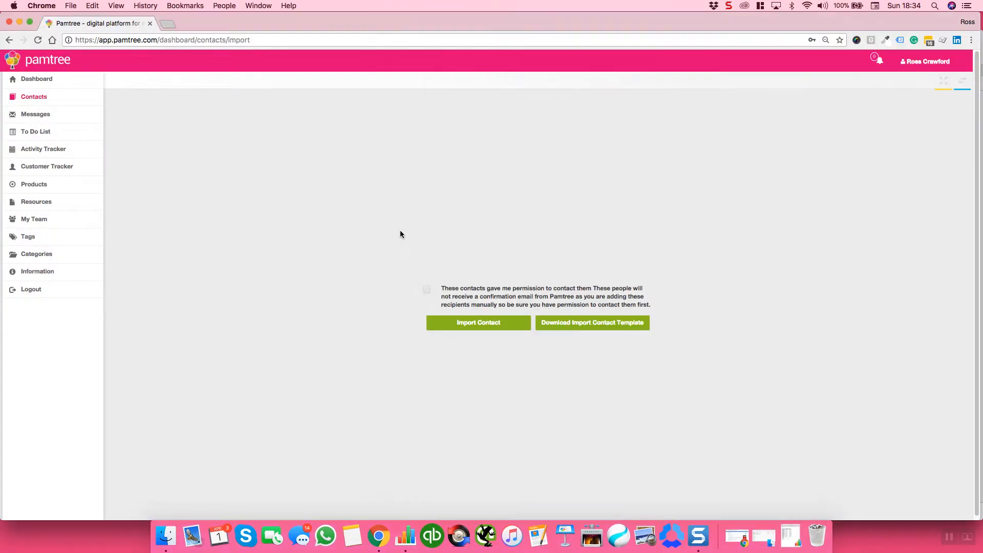
Step: Confirm contact permission and upload pamtree_contacts_import 2 CSV so all 16 contacts import
click(426, 289)
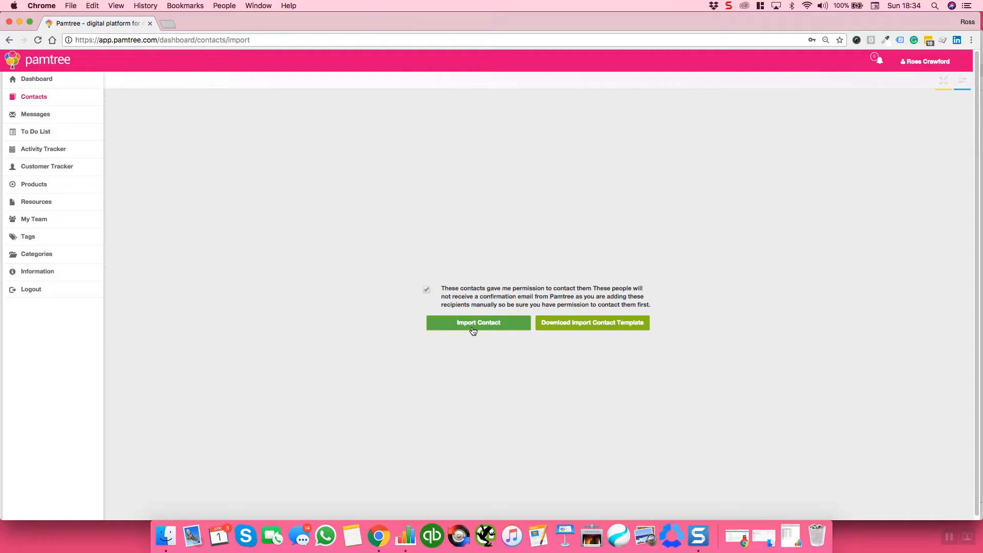
click(479, 322)
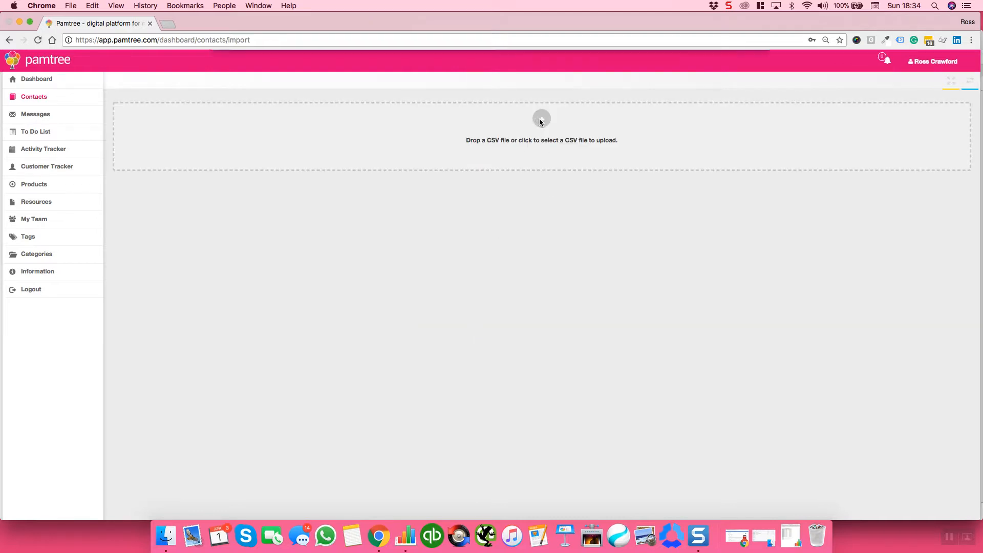
click(541, 117)
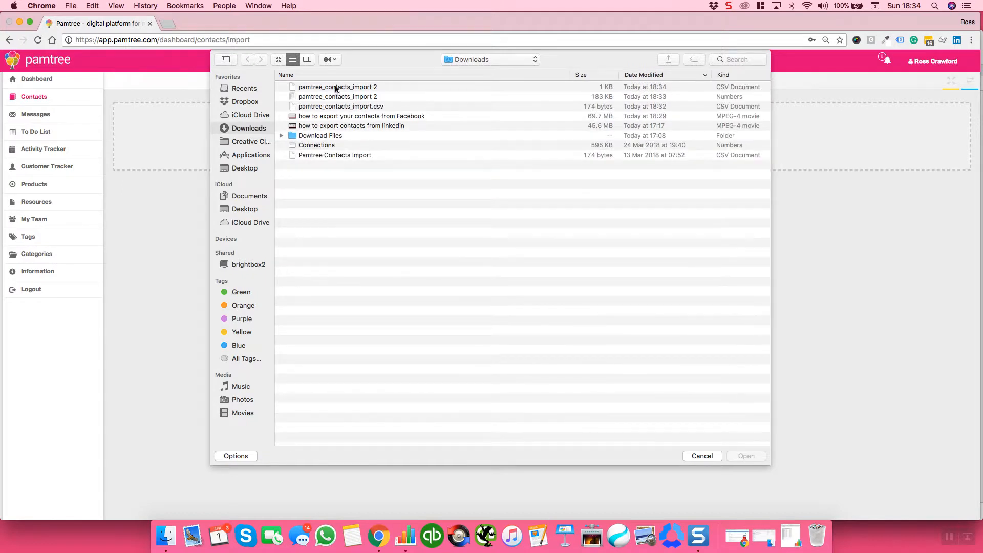
mouse_move(650, 90)
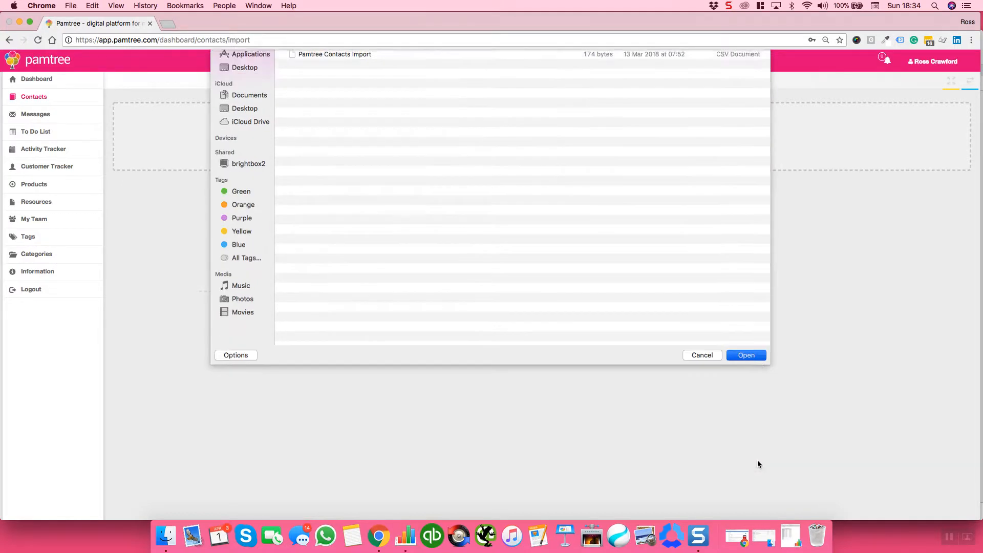
click(746, 355)
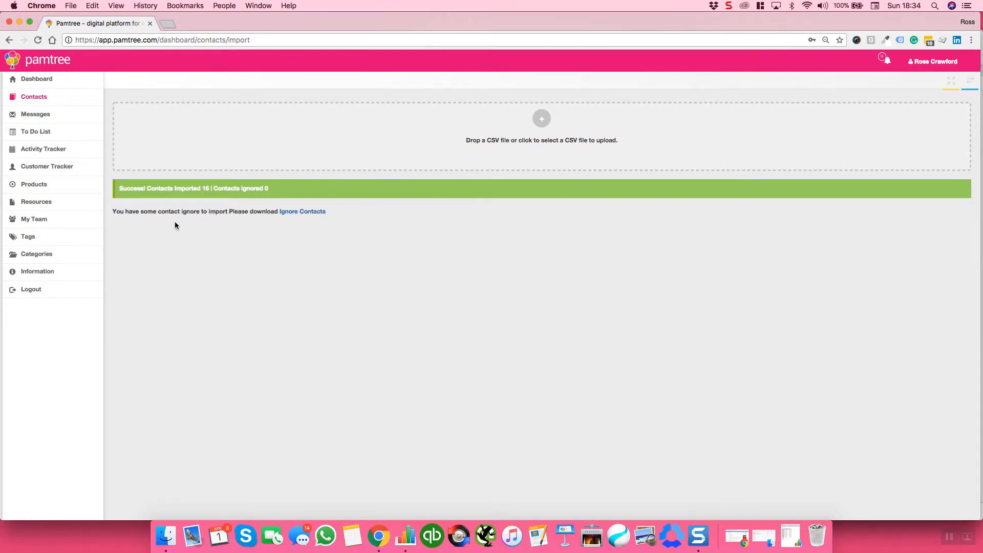
mouse_move(207, 189)
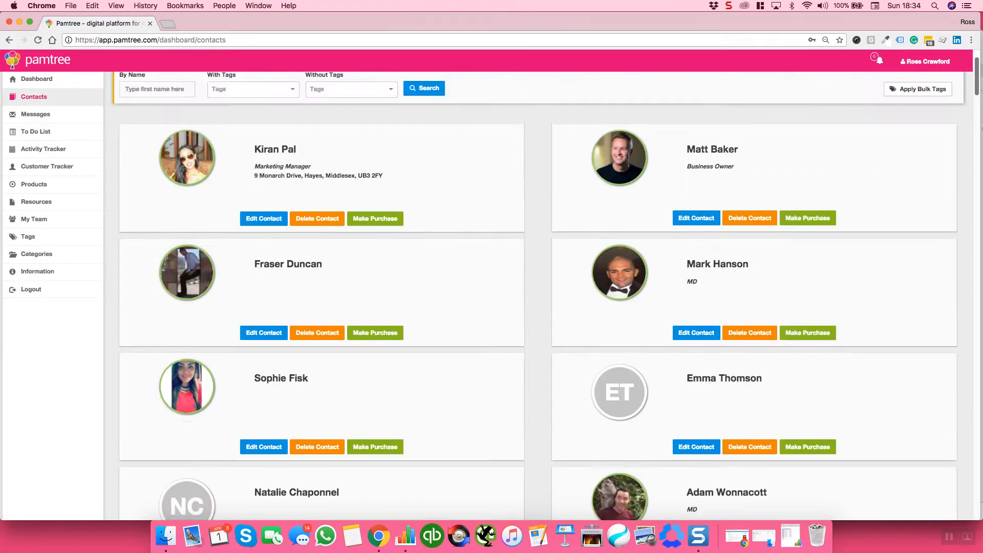
scroll(down, 3)
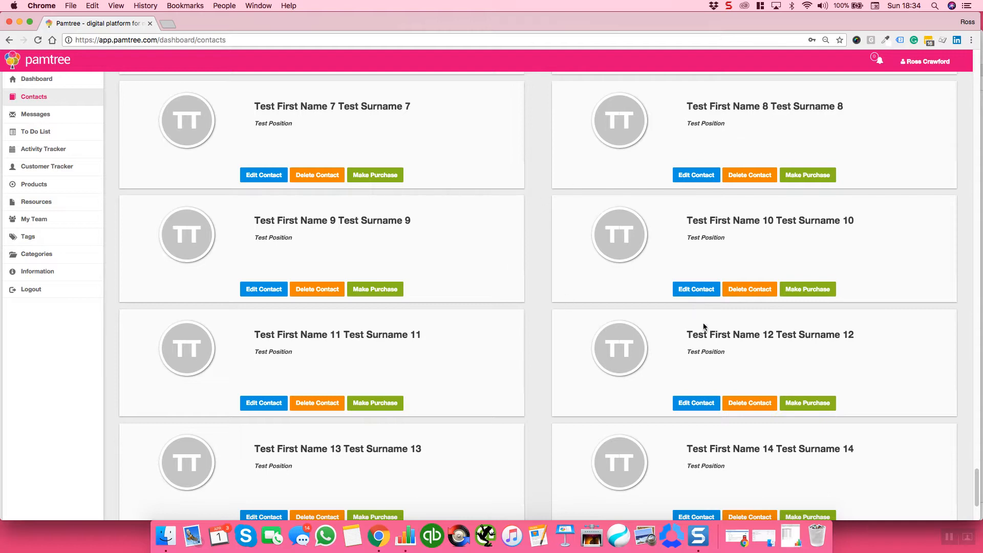
scroll(down, 3)
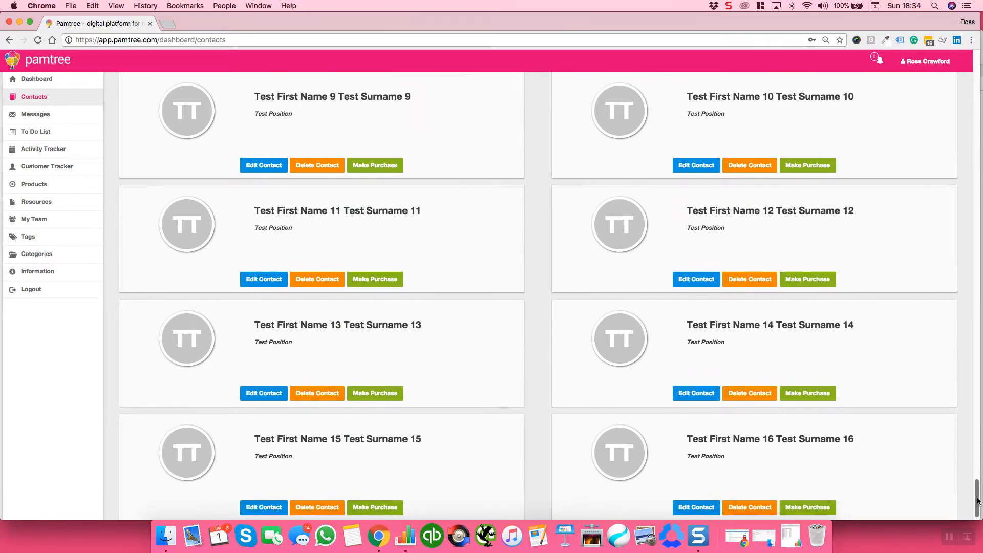
scroll(down, 3)
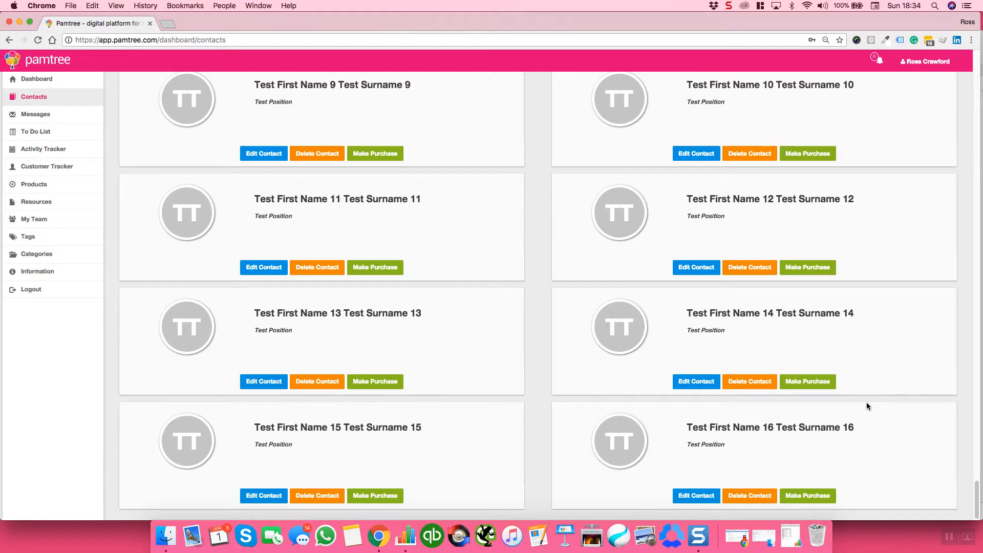
mouse_move(851, 390)
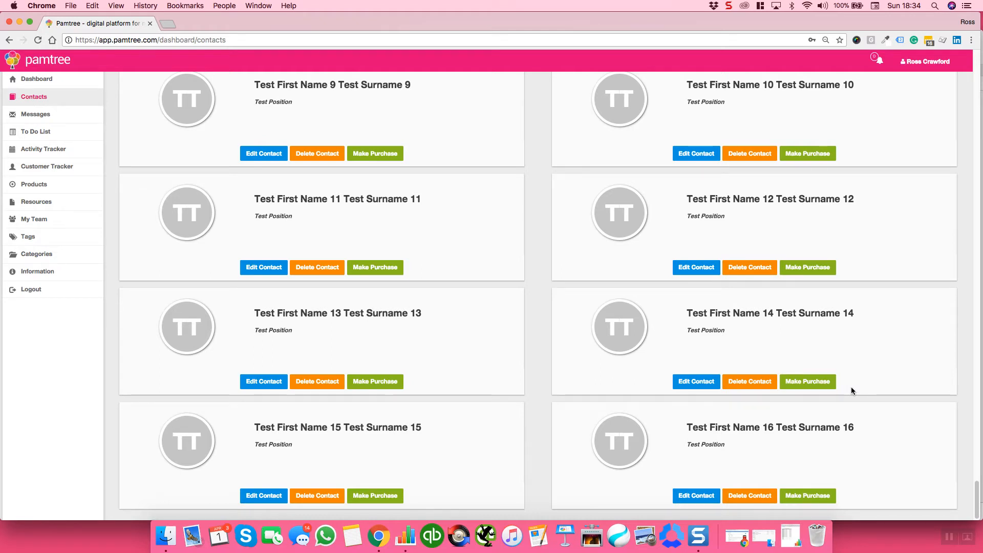
mouse_move(729, 401)
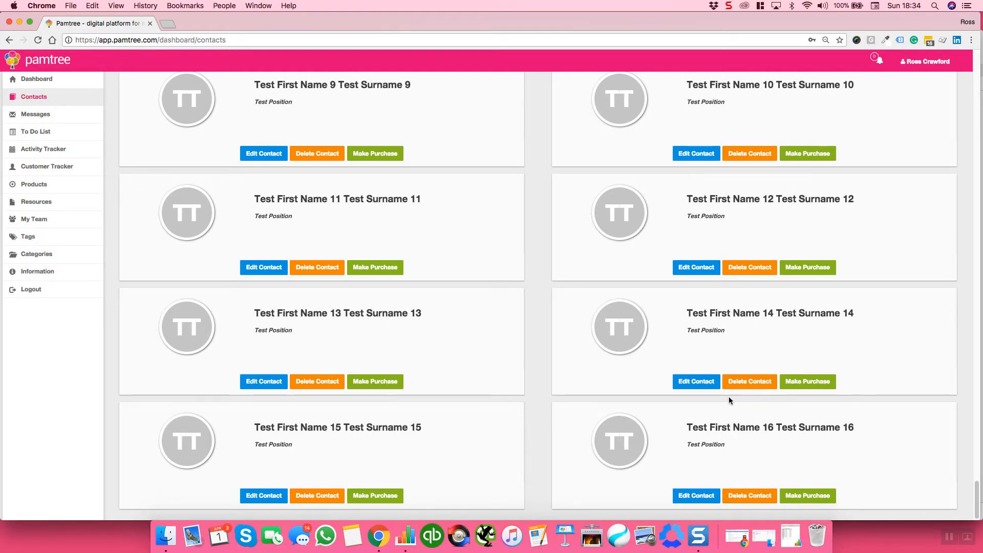